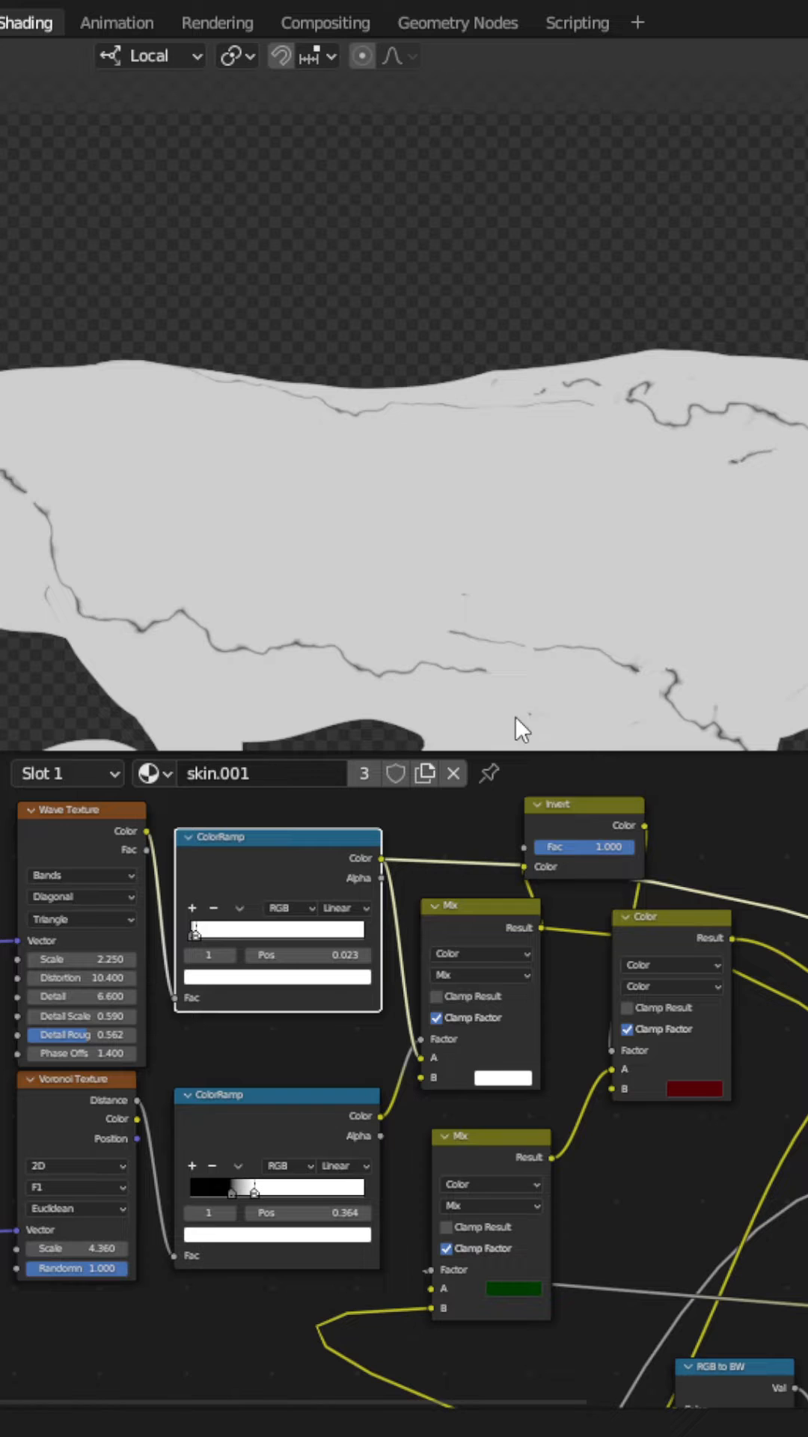
{"action": "mouse_move", "coordinate": [199, 953]}
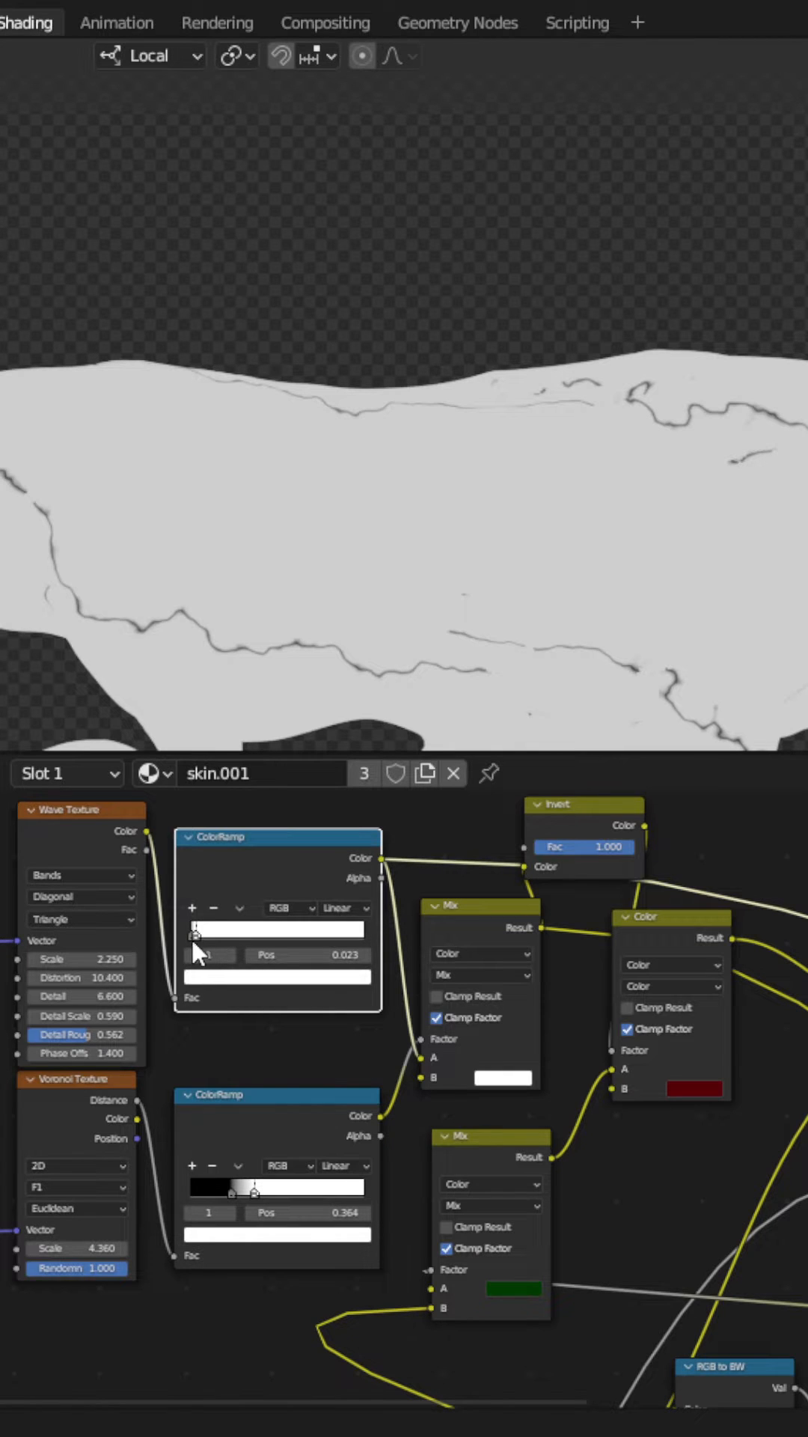
{"action": "mouse_move", "coordinate": [759, 663]}
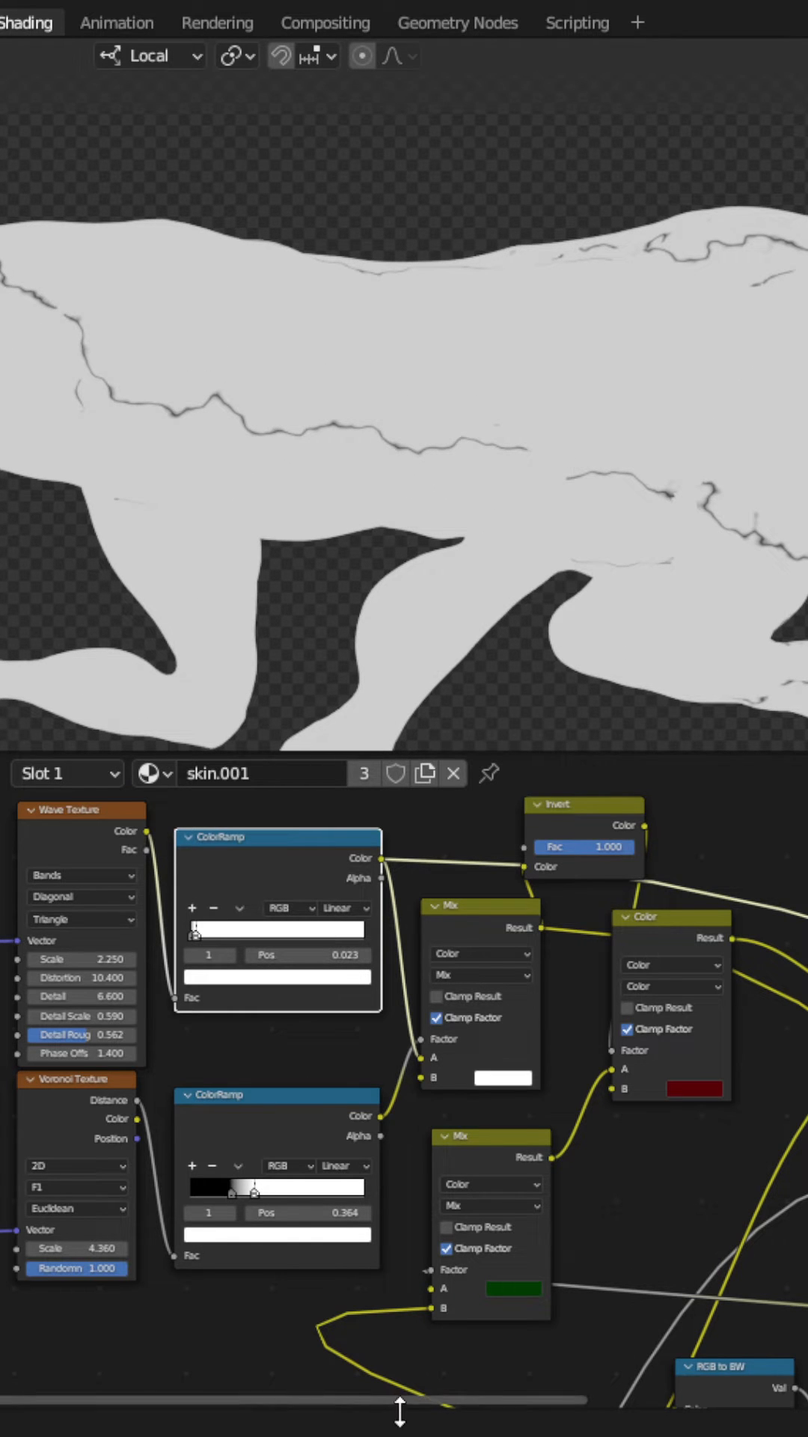
{"action": "mouse_move", "coordinate": [279, 1138]}
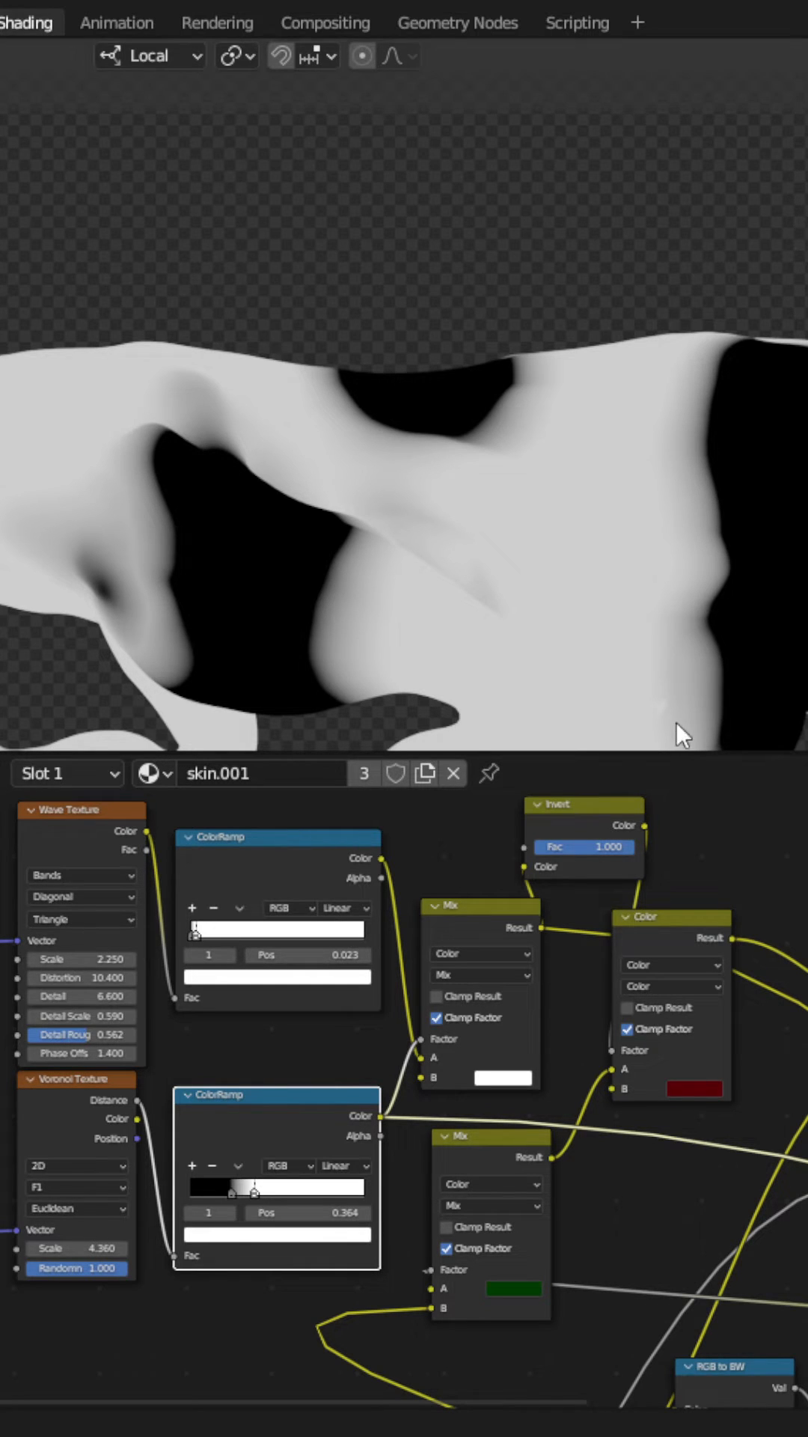
{"action": "mouse_move", "coordinate": [738, 569]}
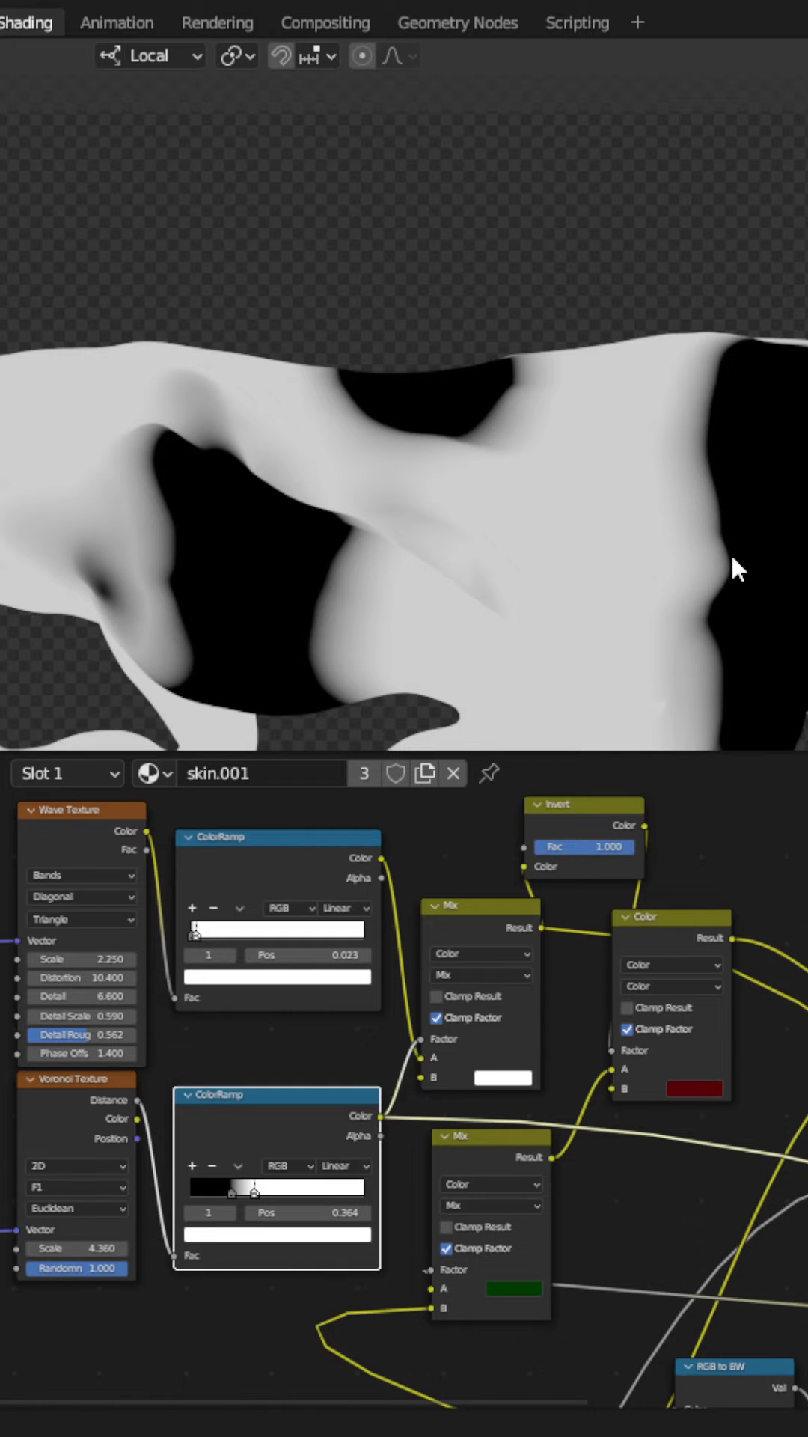
{"action": "mouse_move", "coordinate": [225, 911]}
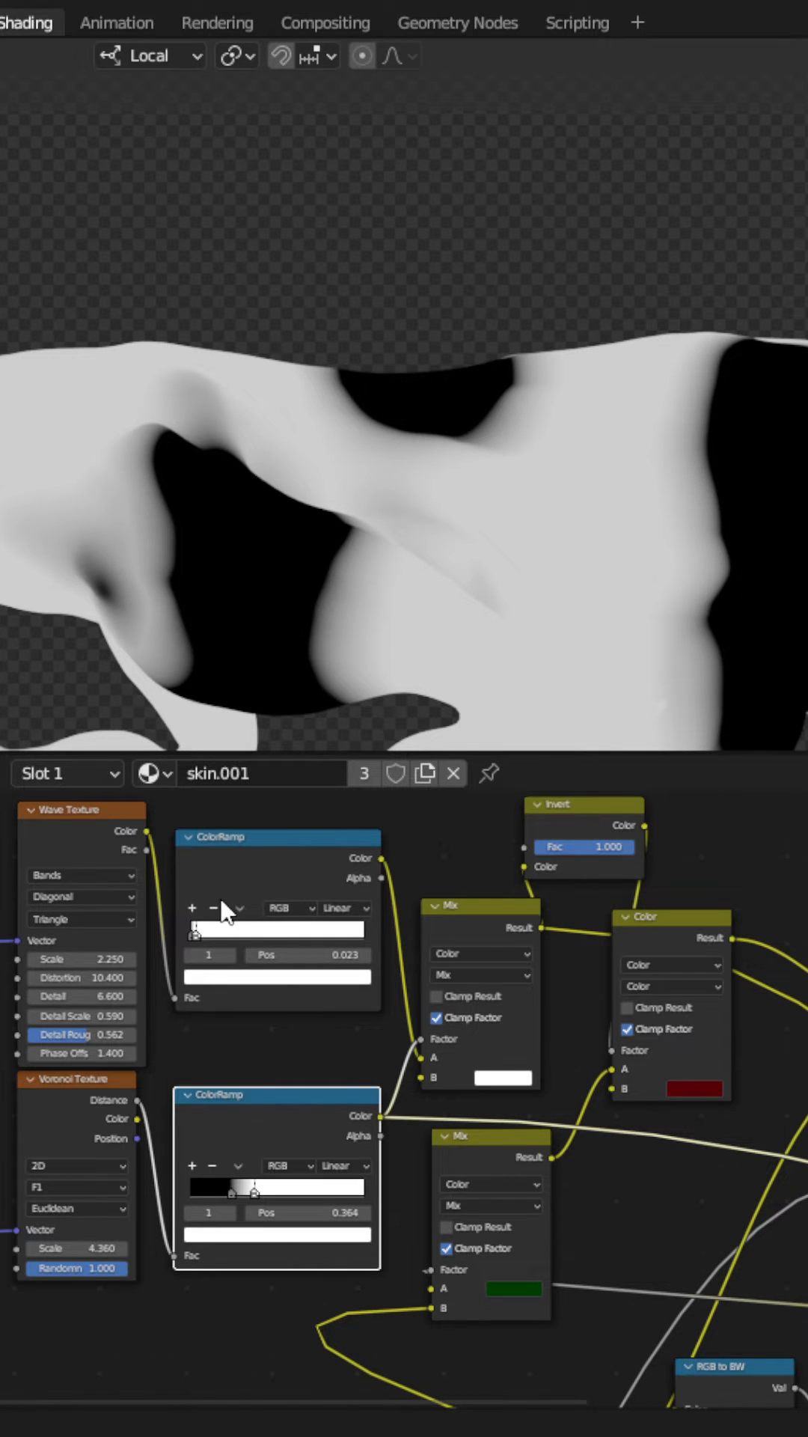
{"action": "mouse_move", "coordinate": [537, 949]}
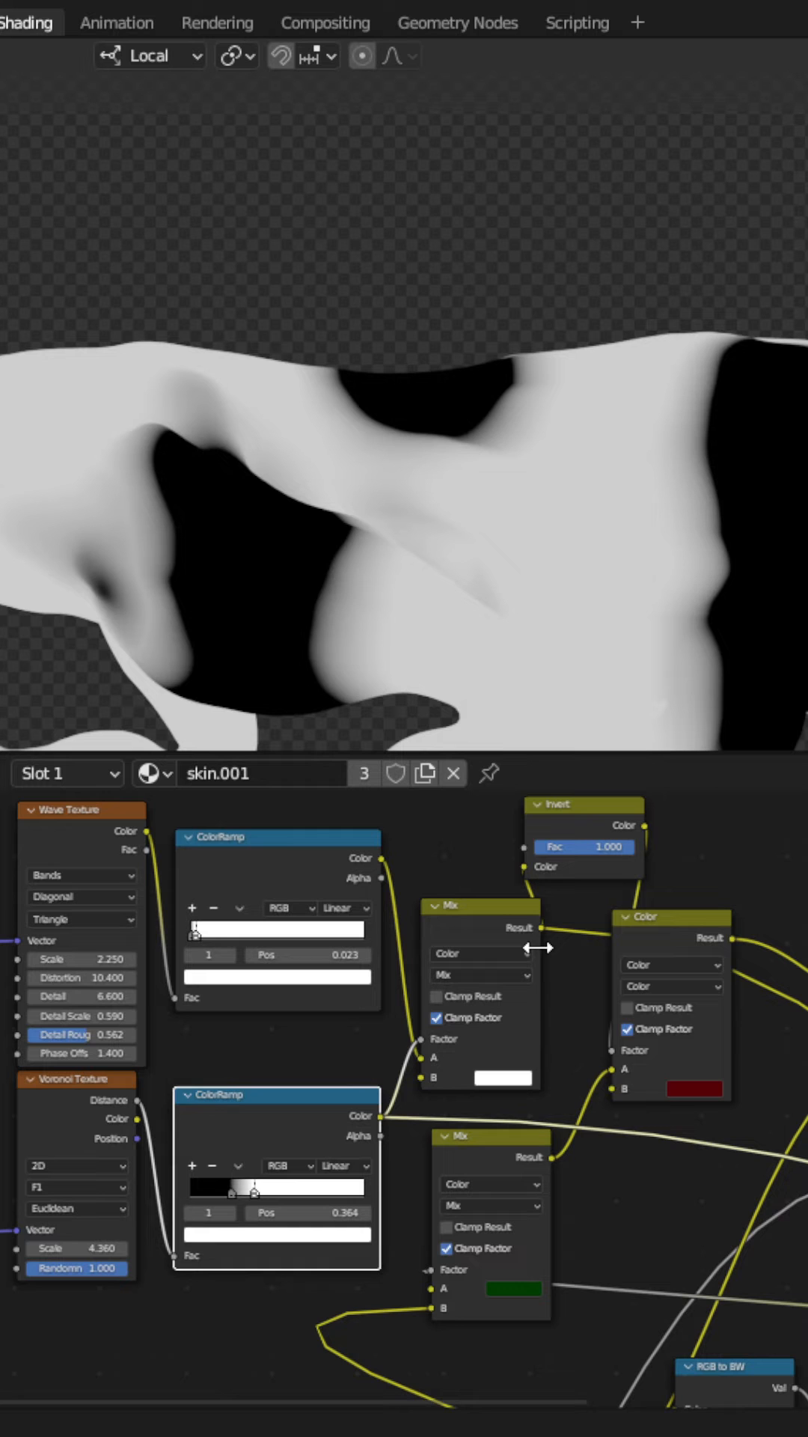